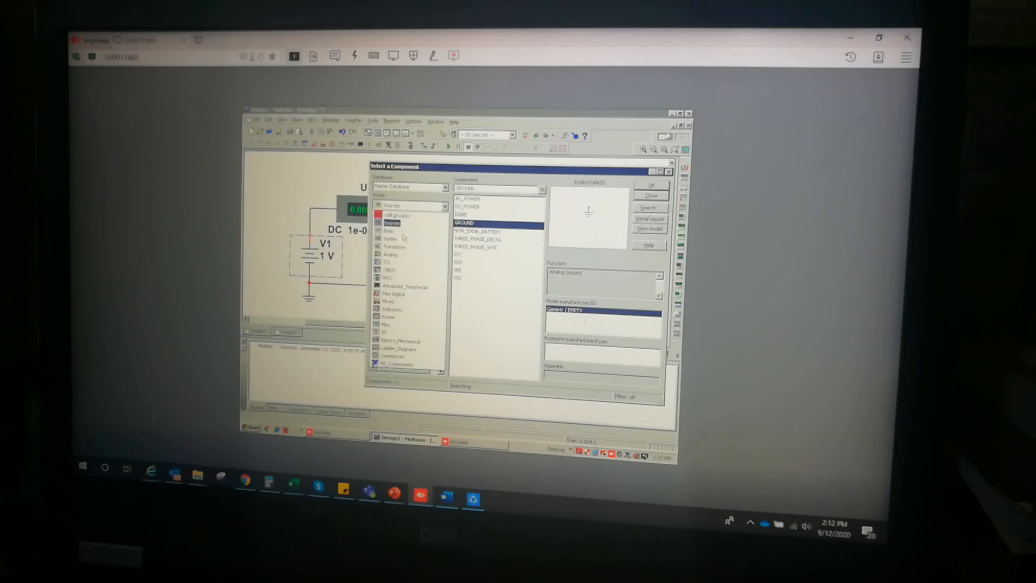
Choose the 1N5758 part from the Diodes group's DIAC family for placement.
{"action": "left_click", "coordinate": [389, 205]}
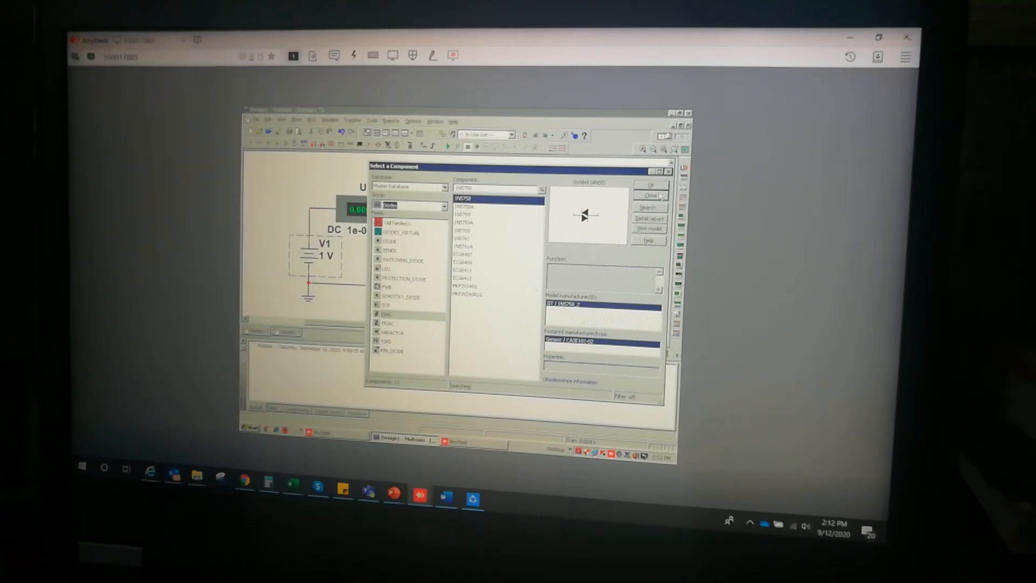
{"action": "left_click", "coordinate": [649, 185]}
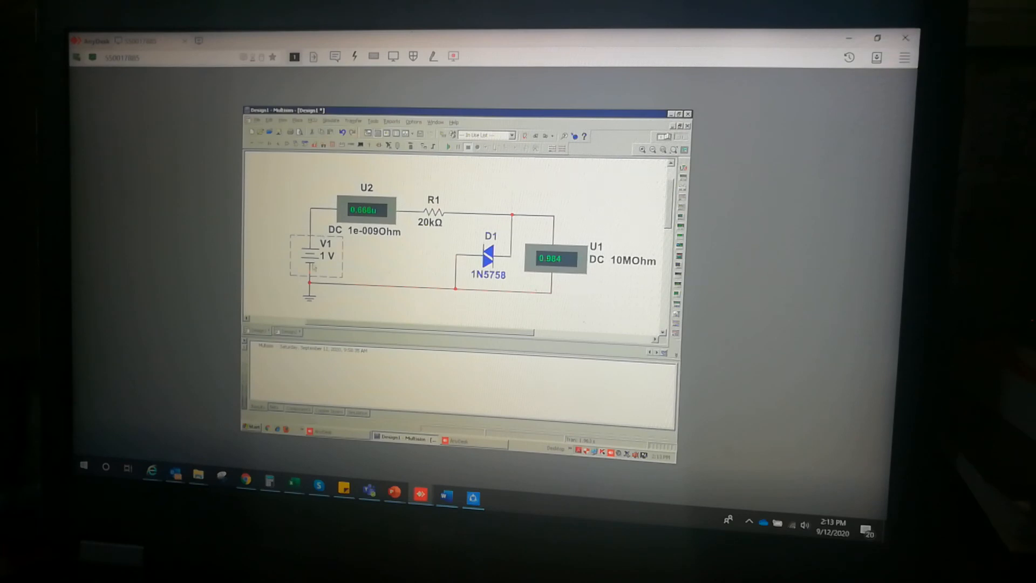
Set V1 to 1.8 V and simulate, giving about 1.11 µA and 1.771 V.
{"action": "double_click", "coordinate": [316, 257]}
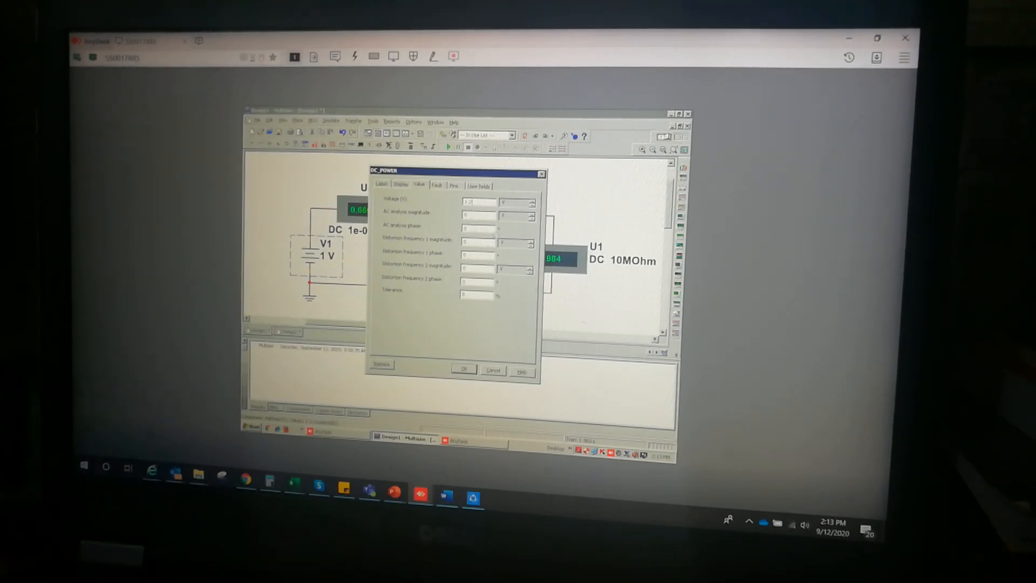
{"action": "left_click", "coordinate": [463, 368]}
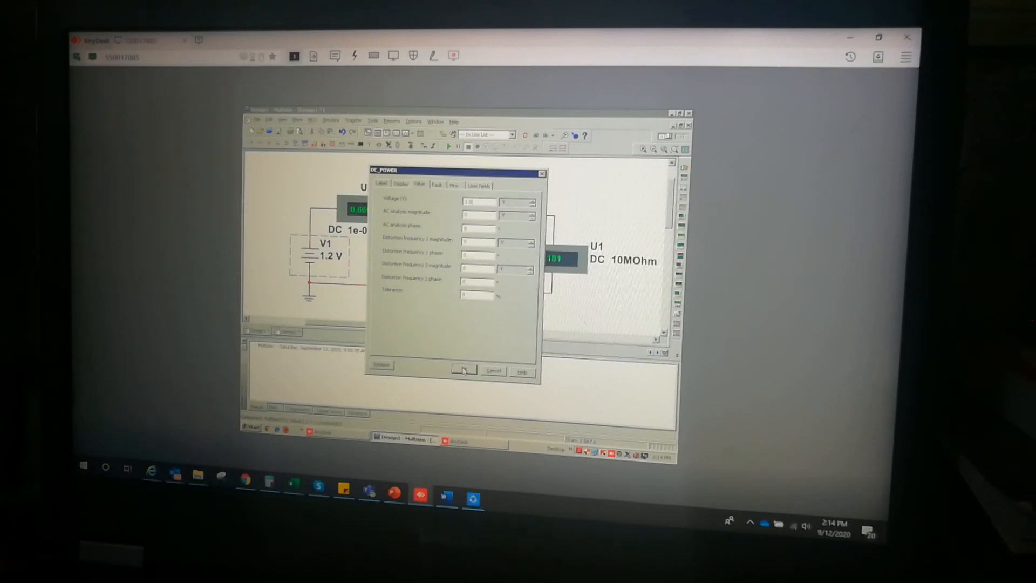
{"action": "left_click", "coordinate": [462, 371]}
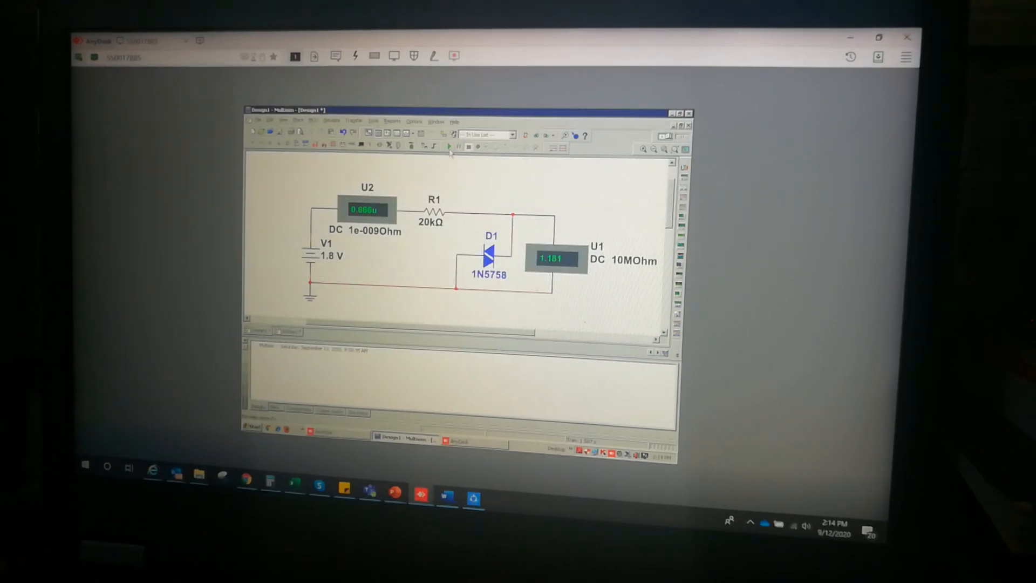
{"action": "left_click", "coordinate": [449, 146]}
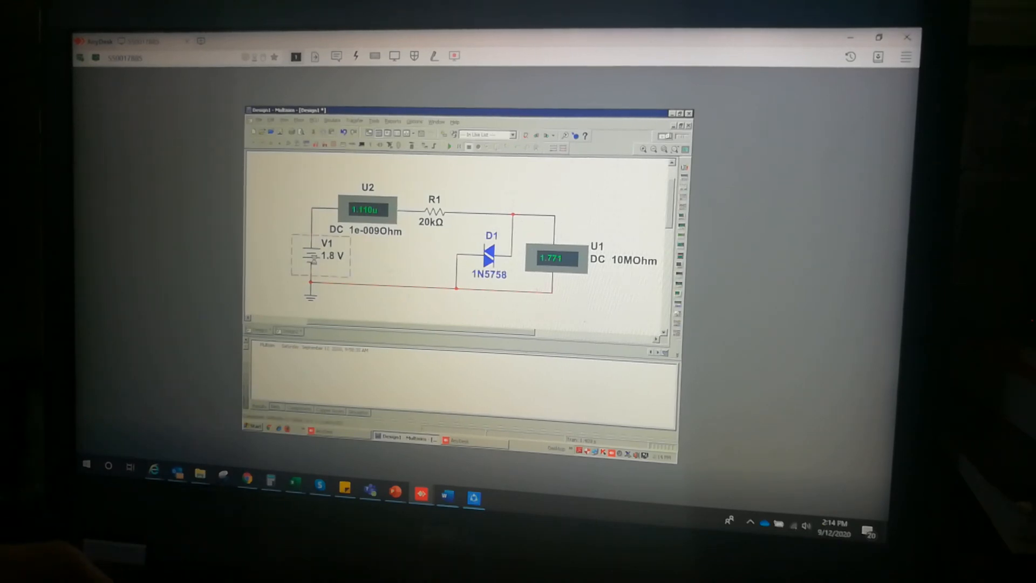
Set V1 to 2 V and simulate, giving about 0.076 mA and 0.469 V.
{"action": "double_click", "coordinate": [320, 257]}
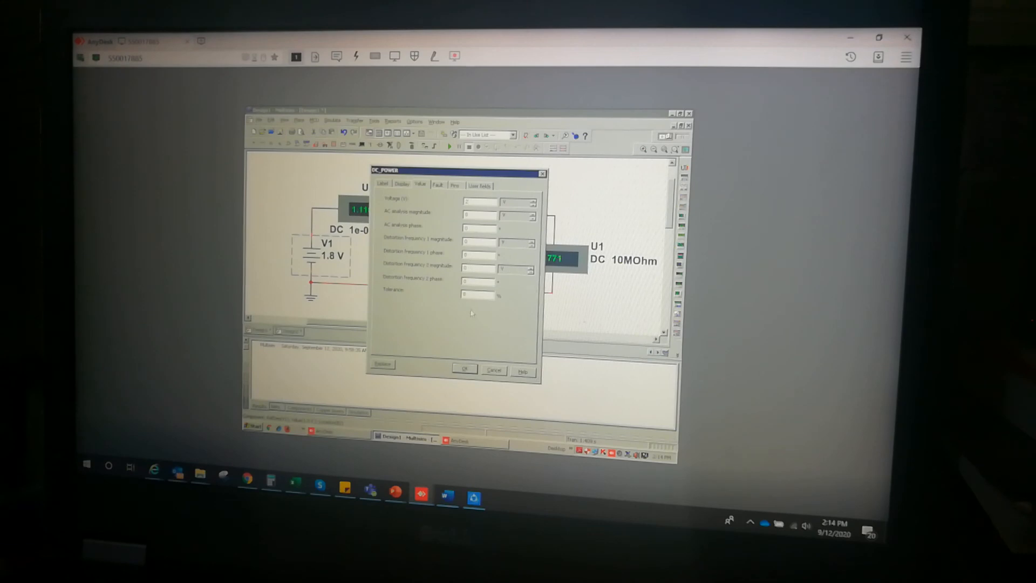
{"action": "left_click", "coordinate": [464, 369]}
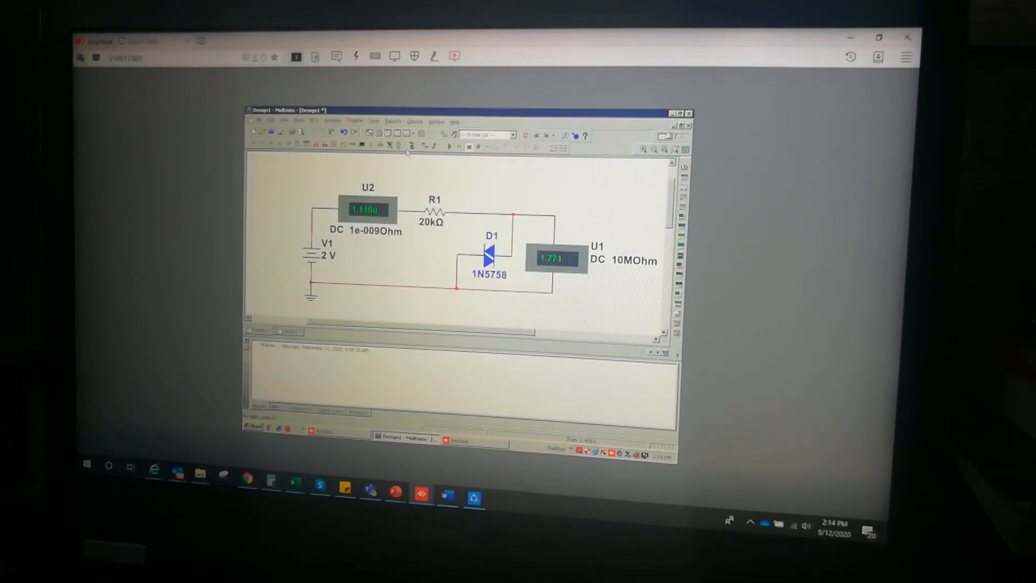
{"action": "left_click", "coordinate": [448, 146]}
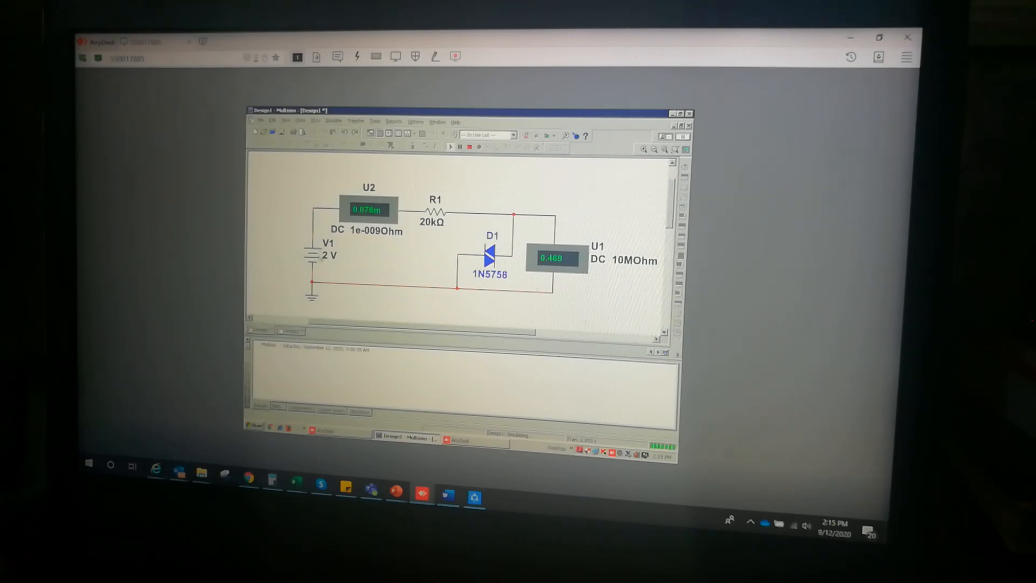
Enter 2.4 V for V1 and simulate, giving about 0.096 mA and 0.475 V.
{"action": "left_click", "coordinate": [468, 147]}
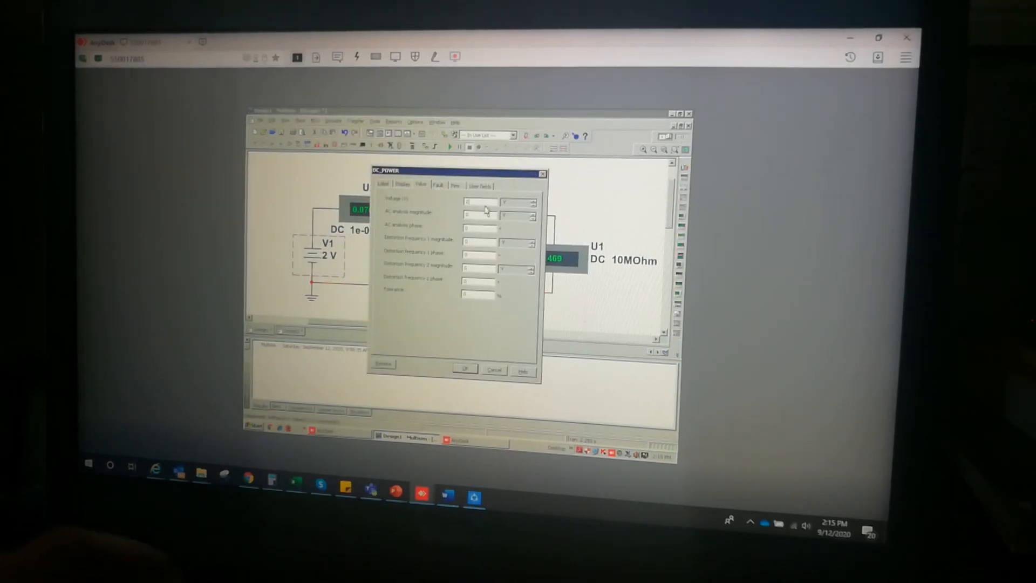
{"action": "type", "text": "2.4"}
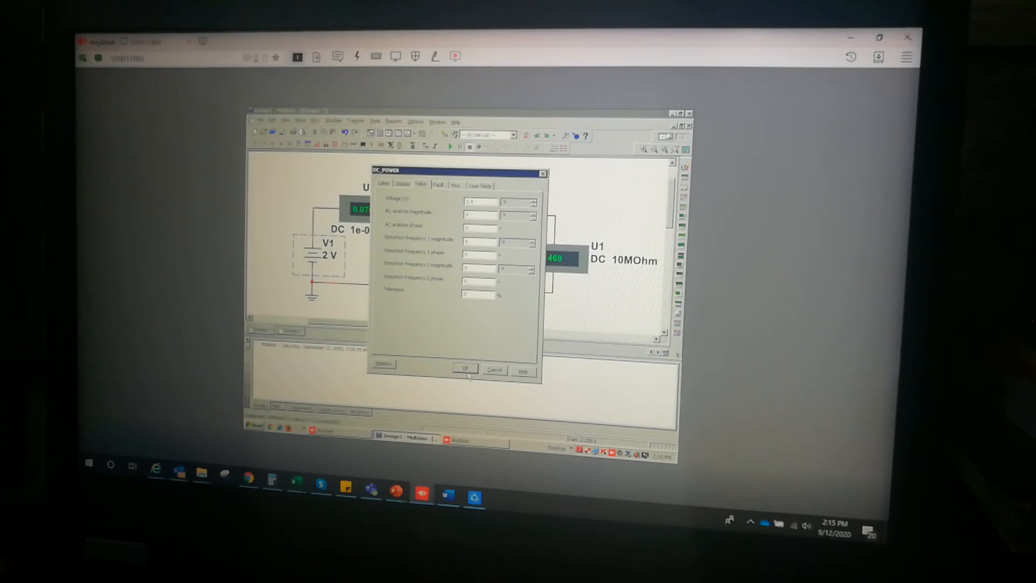
{"action": "left_click", "coordinate": [464, 369]}
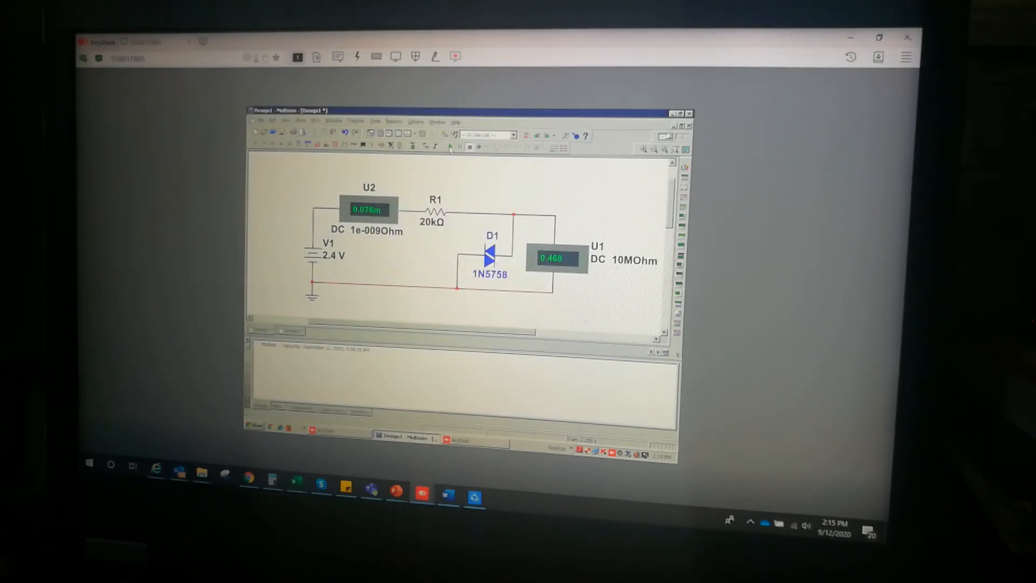
{"action": "left_click", "coordinate": [450, 147]}
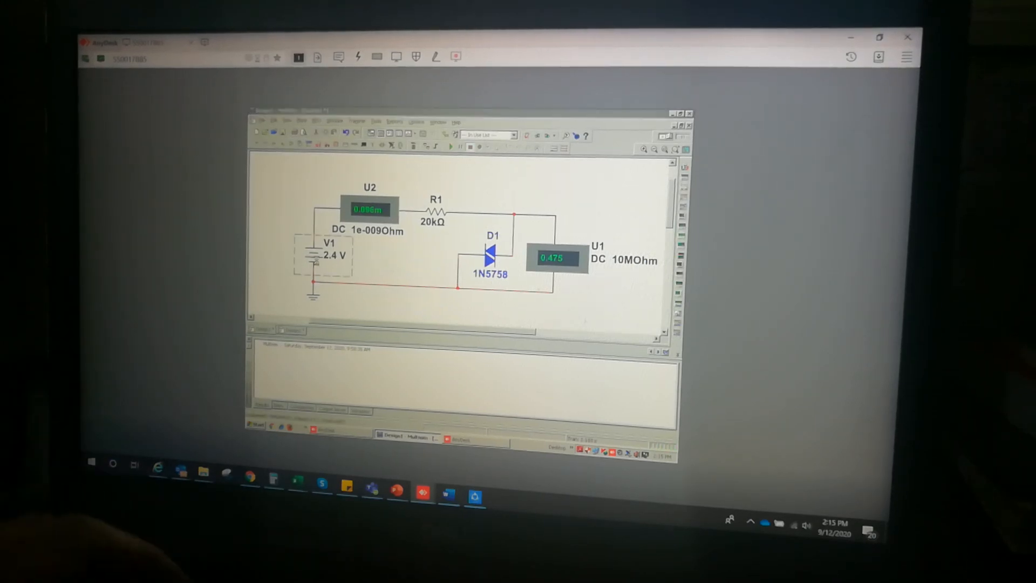
Set V1 to 3 V and simulate, giving about 0.120 mA and 0.482 V.
{"action": "double_click", "coordinate": [323, 255]}
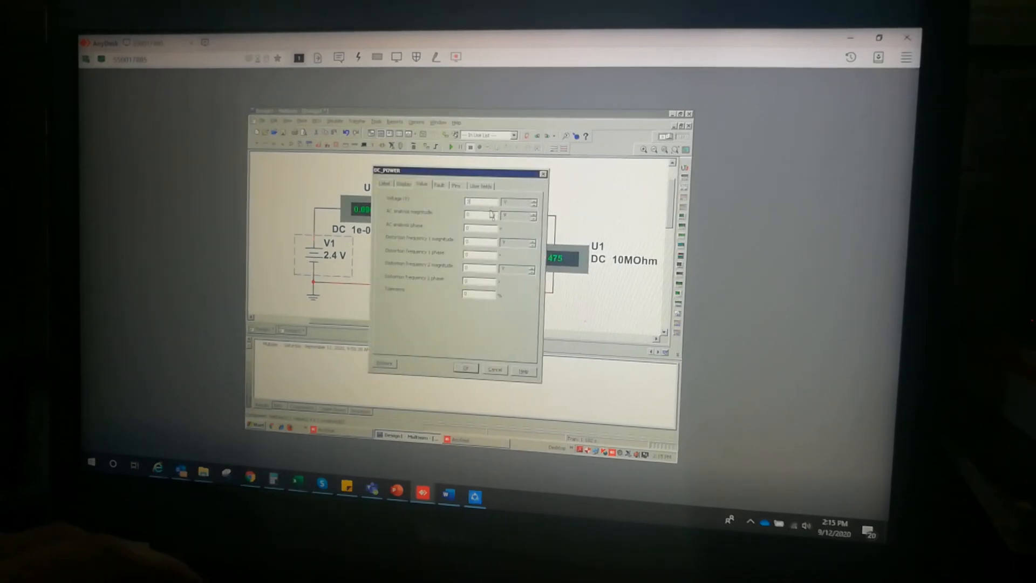
{"action": "left_click", "coordinate": [466, 368]}
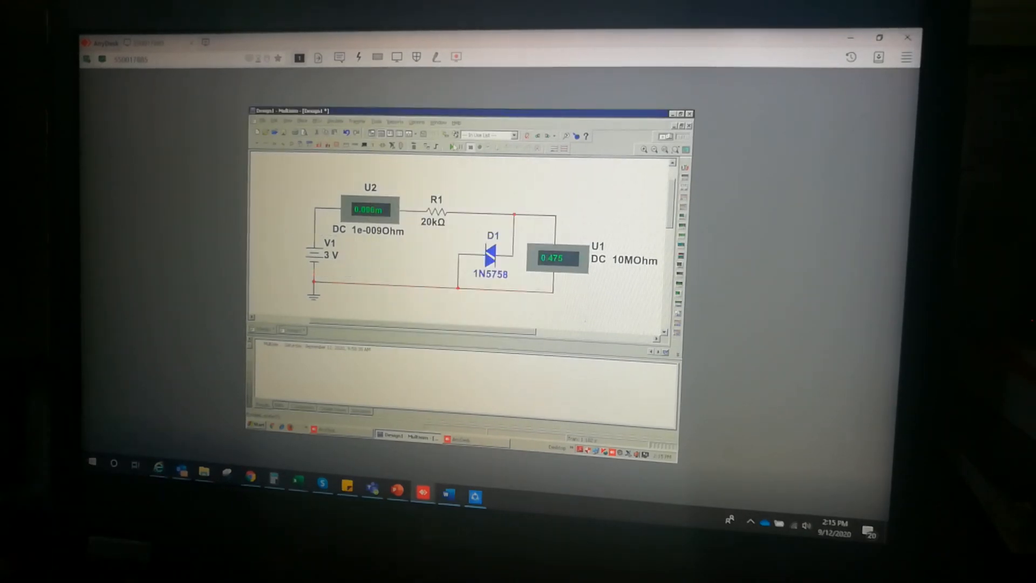
{"action": "left_click", "coordinate": [453, 148]}
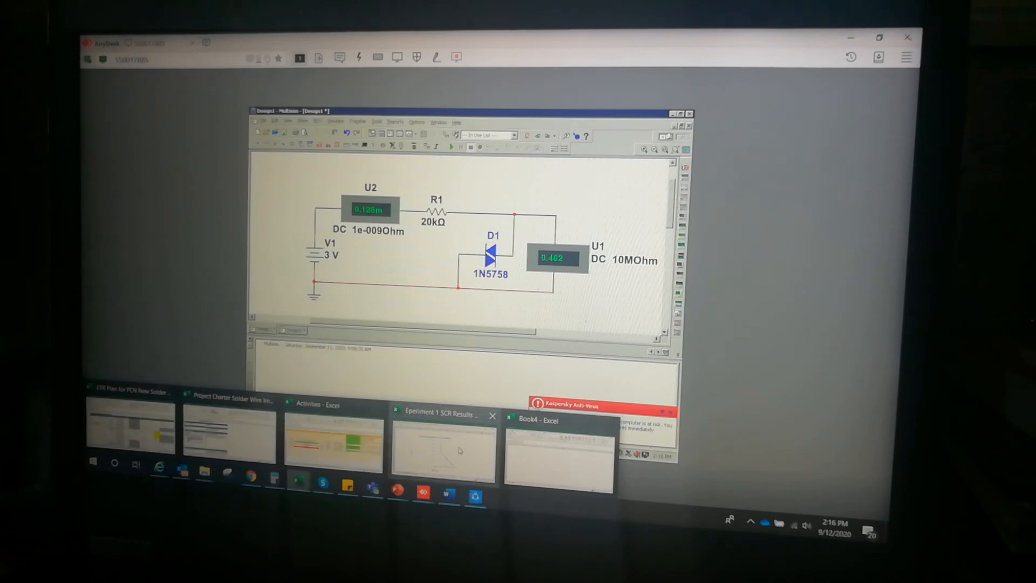
{"action": "left_click", "coordinate": [441, 414]}
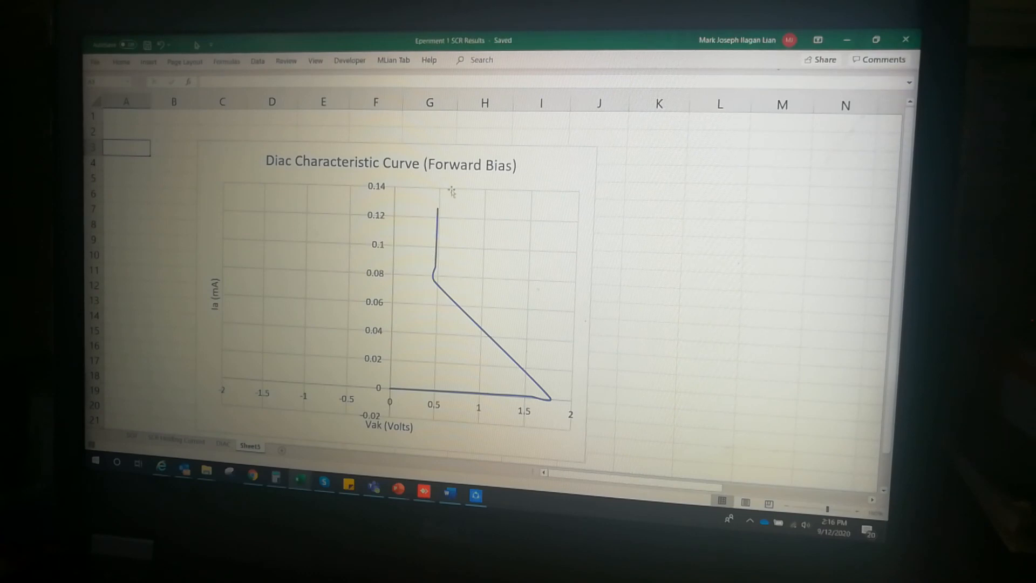
{"action": "mouse_move", "coordinate": [406, 386]}
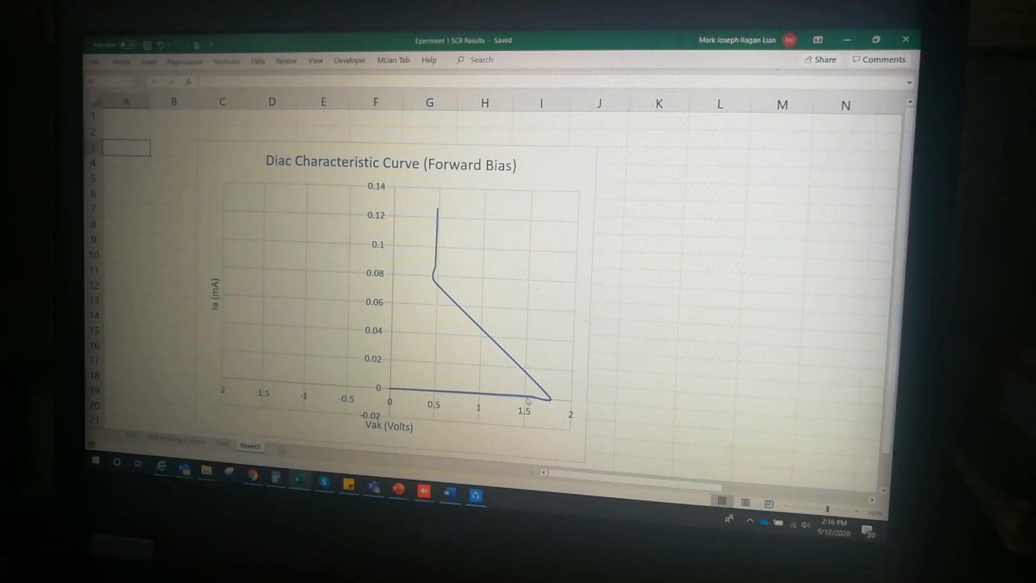
{"action": "mouse_move", "coordinate": [544, 402]}
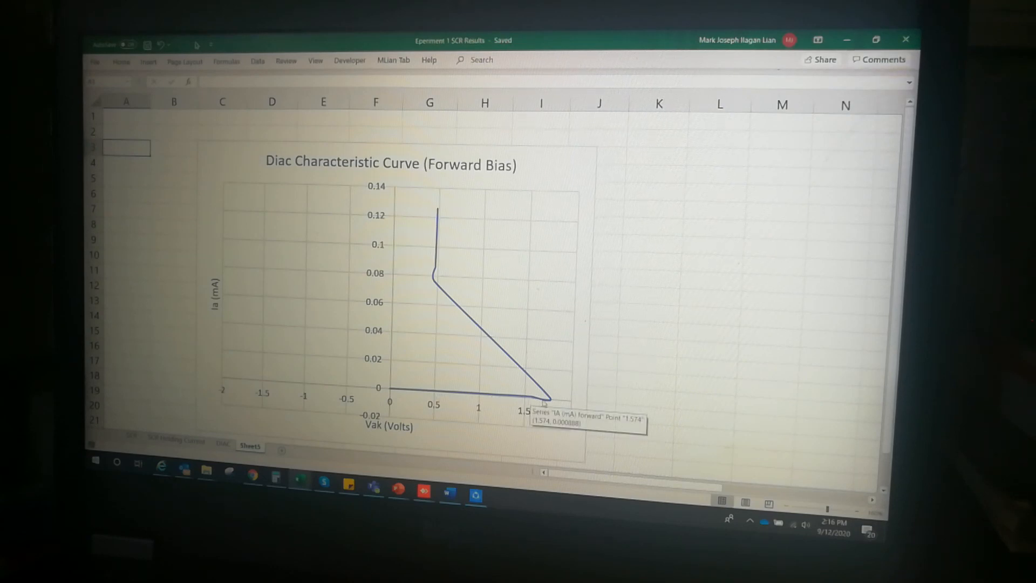
{"action": "mouse_move", "coordinate": [557, 412]}
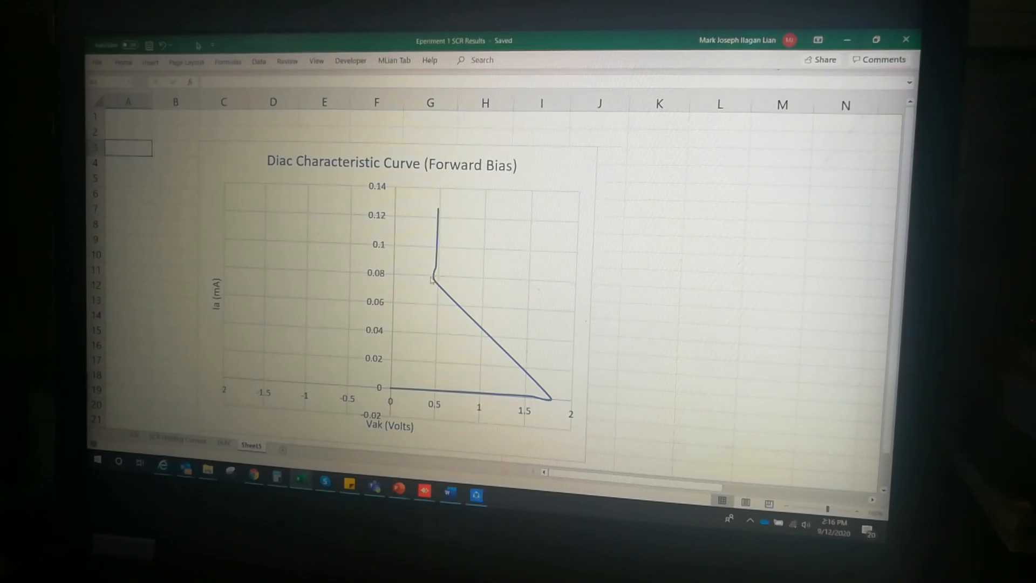
{"action": "mouse_move", "coordinate": [433, 280]}
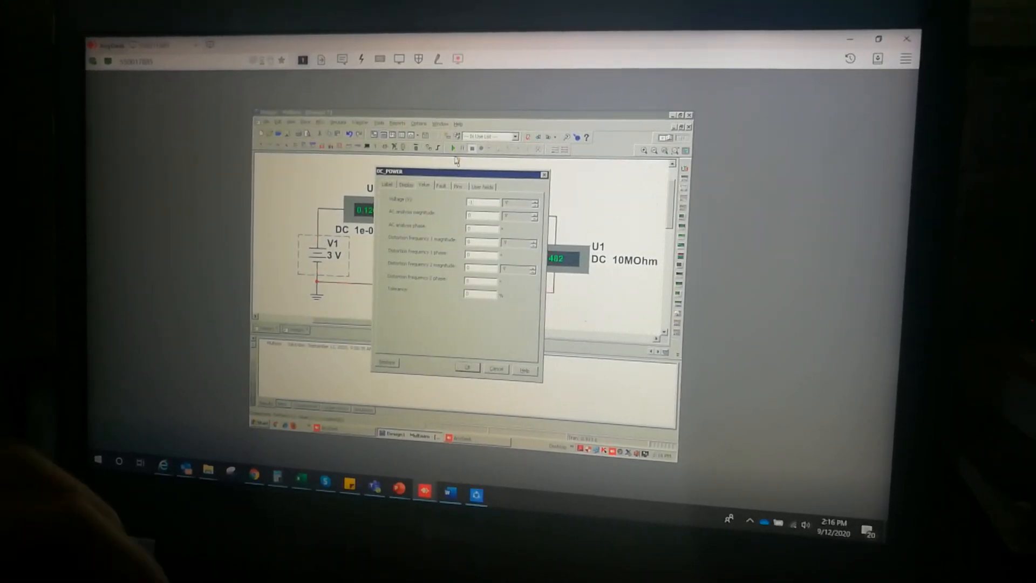
Simulate with V1 at -1 V, then at -1.8 V after restarting the simulation.
{"action": "left_click", "coordinate": [466, 368]}
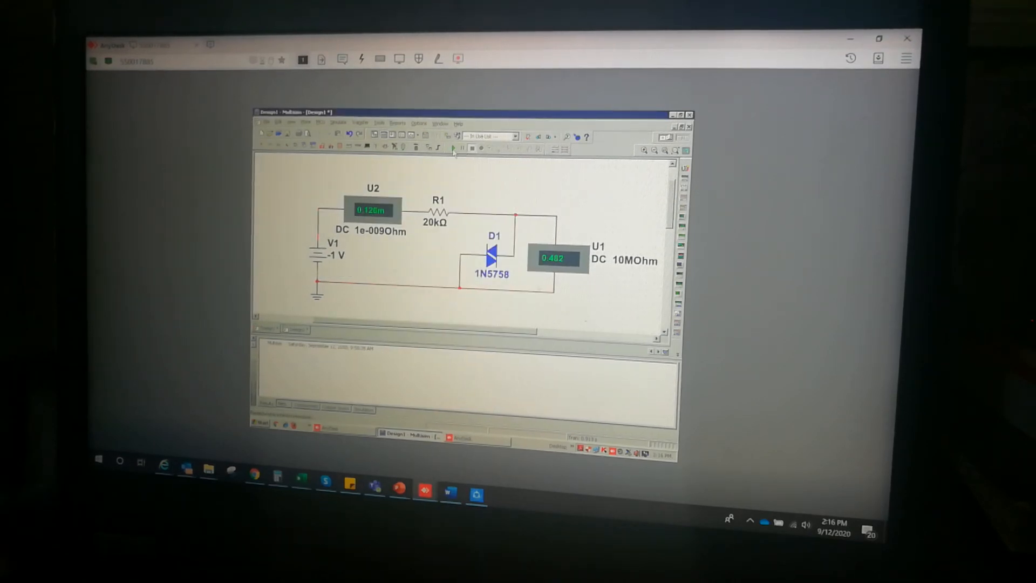
{"action": "left_click", "coordinate": [453, 148]}
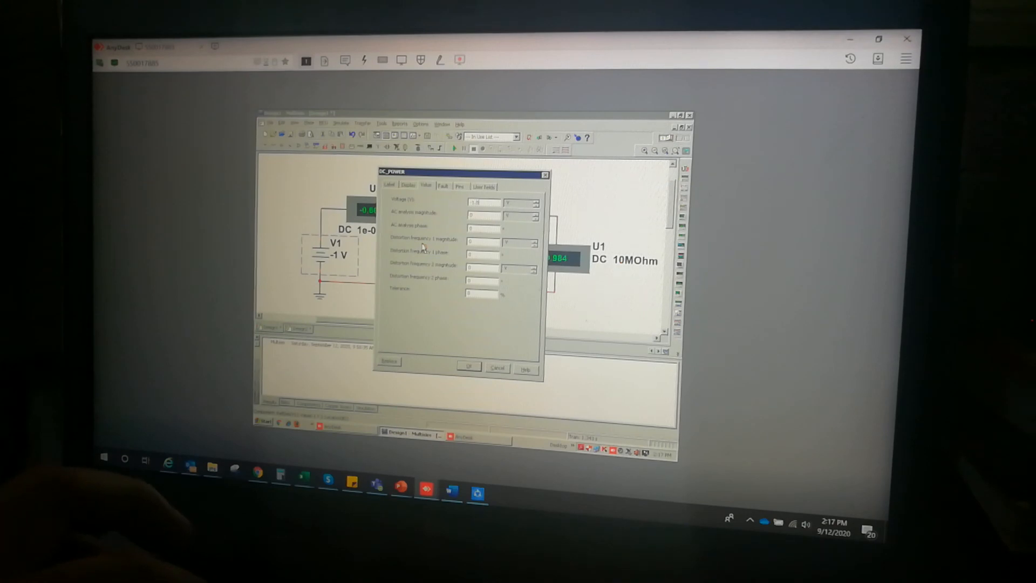
{"action": "left_click", "coordinate": [468, 367]}
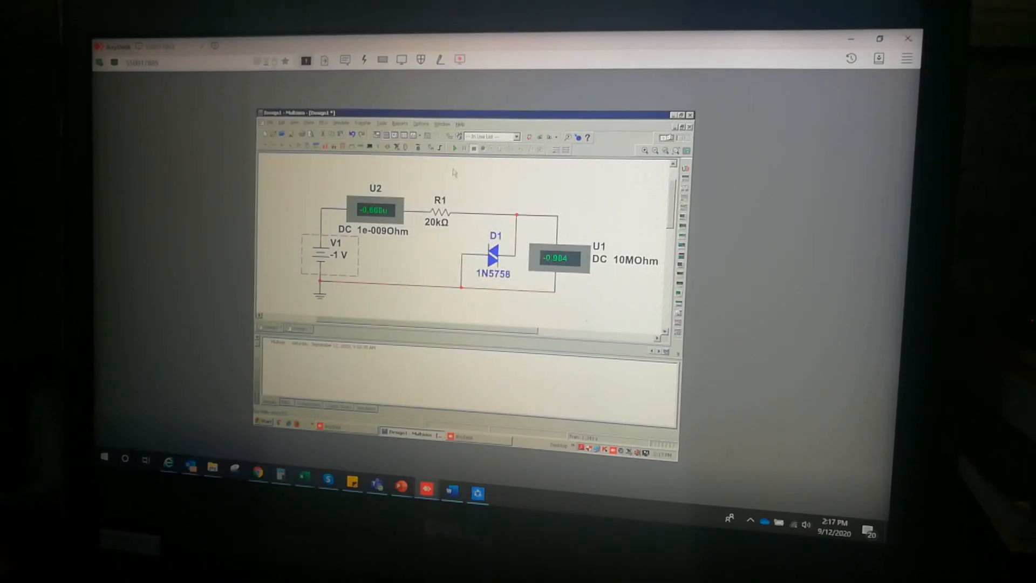
{"action": "left_click", "coordinate": [454, 147]}
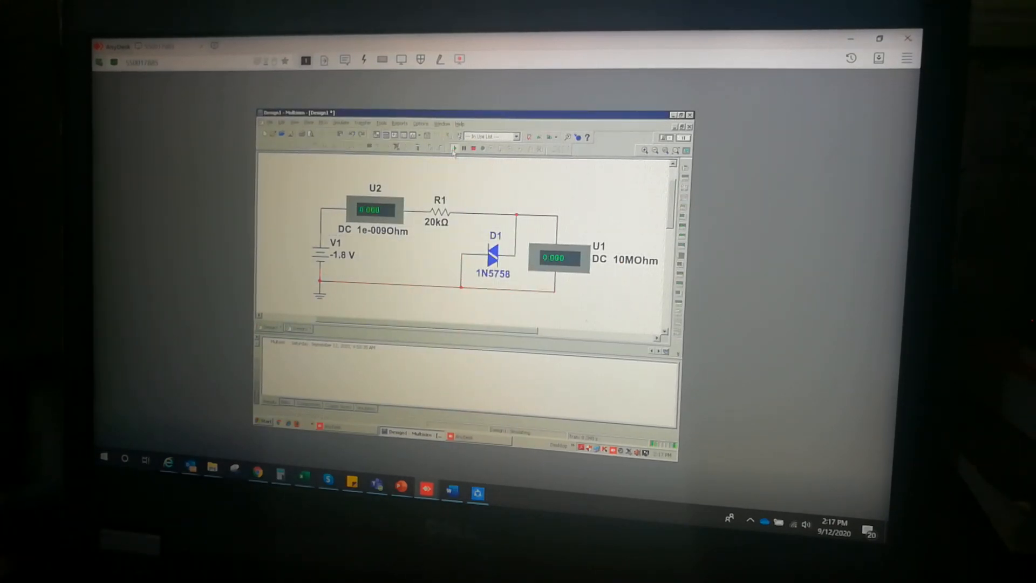
{"action": "left_click", "coordinate": [455, 148]}
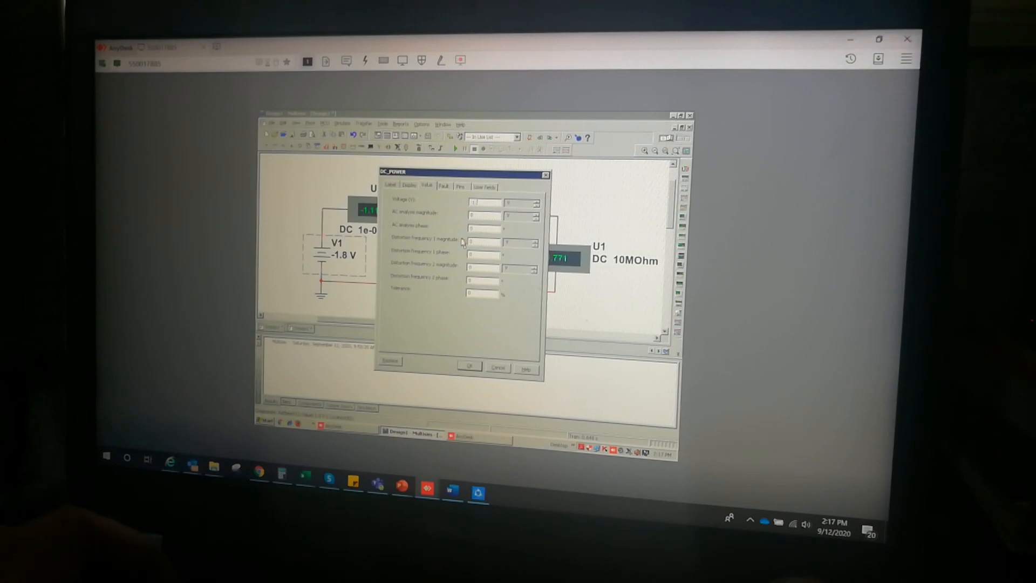
Apply -1.9 V, then -2 V to V1 and rerun, reading about -0.076 mA and -0.469 V.
{"action": "left_click", "coordinate": [470, 367]}
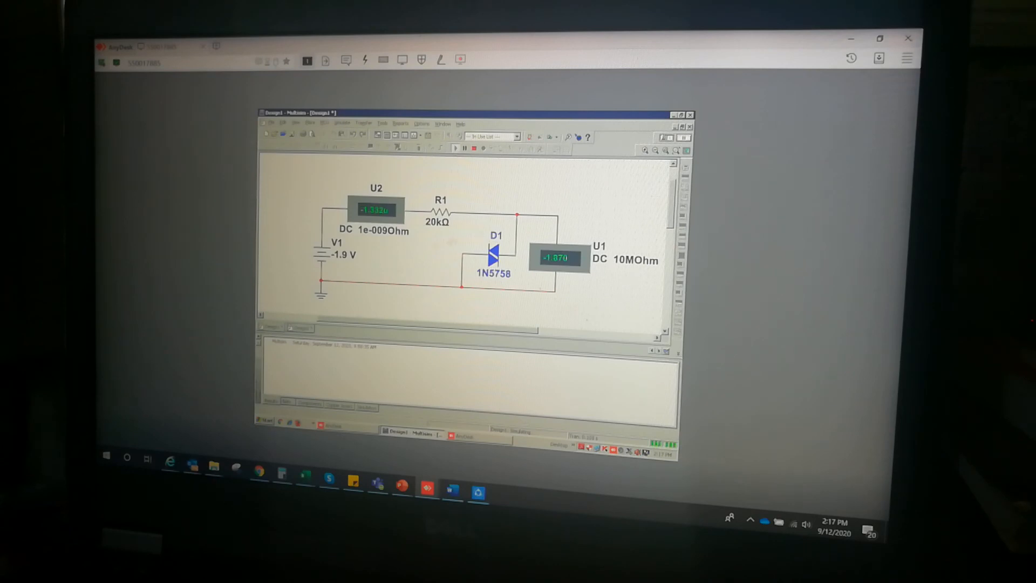
{"action": "mouse_move", "coordinate": [566, 266]}
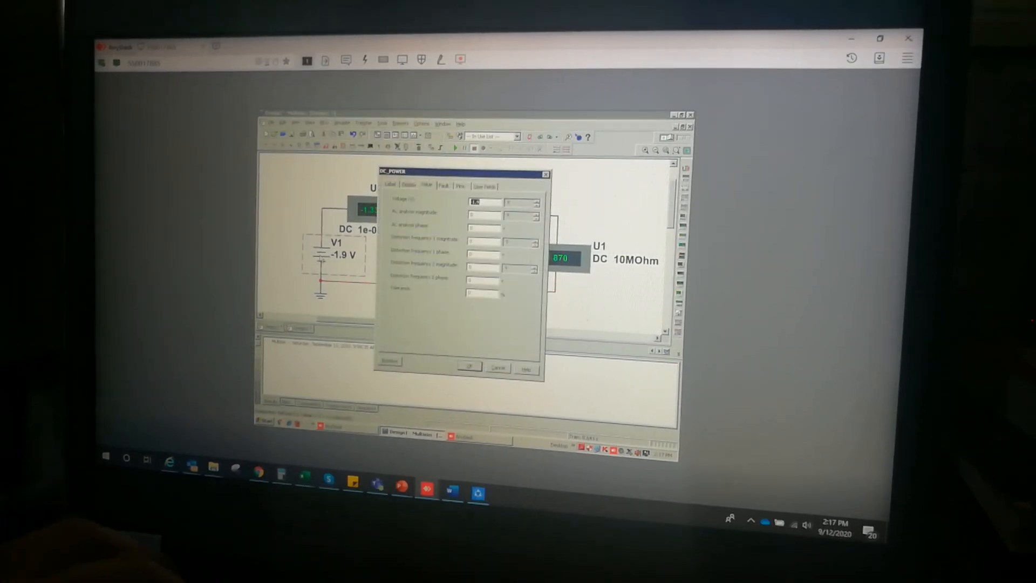
{"action": "left_click", "coordinate": [469, 367]}
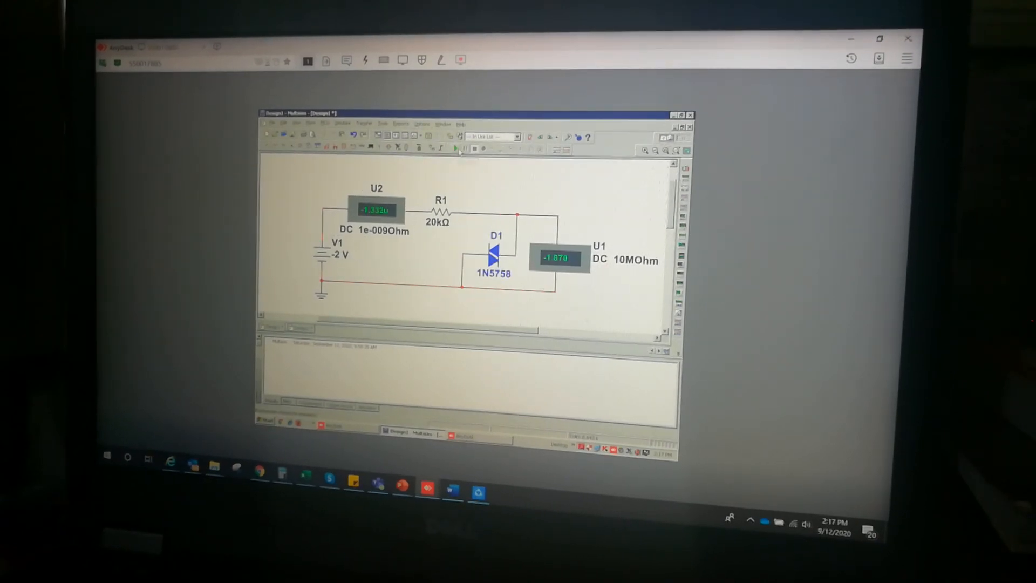
{"action": "left_click", "coordinate": [456, 148]}
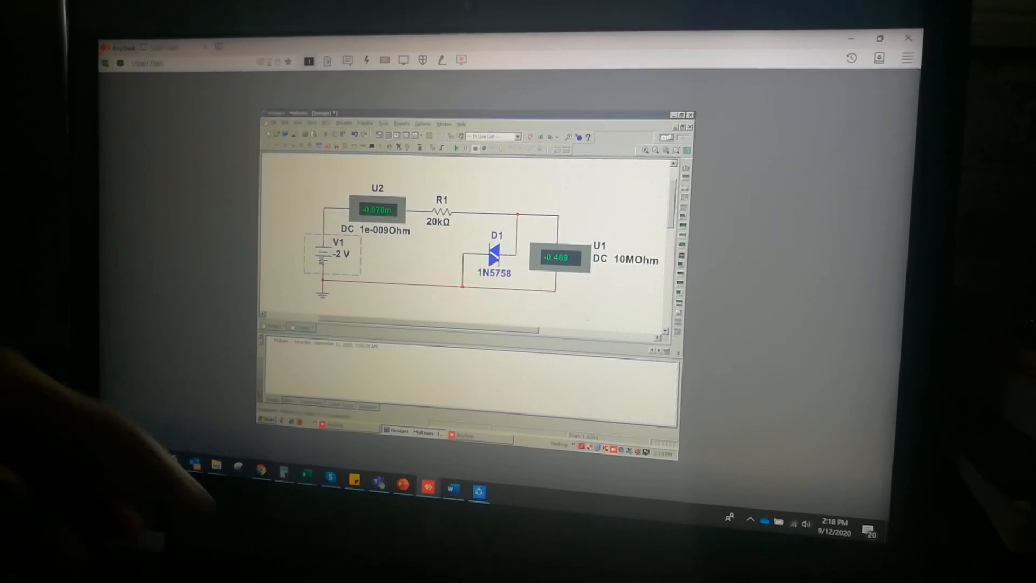
Set V1 to -3 V, then stop and restart the simulation.
{"action": "double_click", "coordinate": [332, 255]}
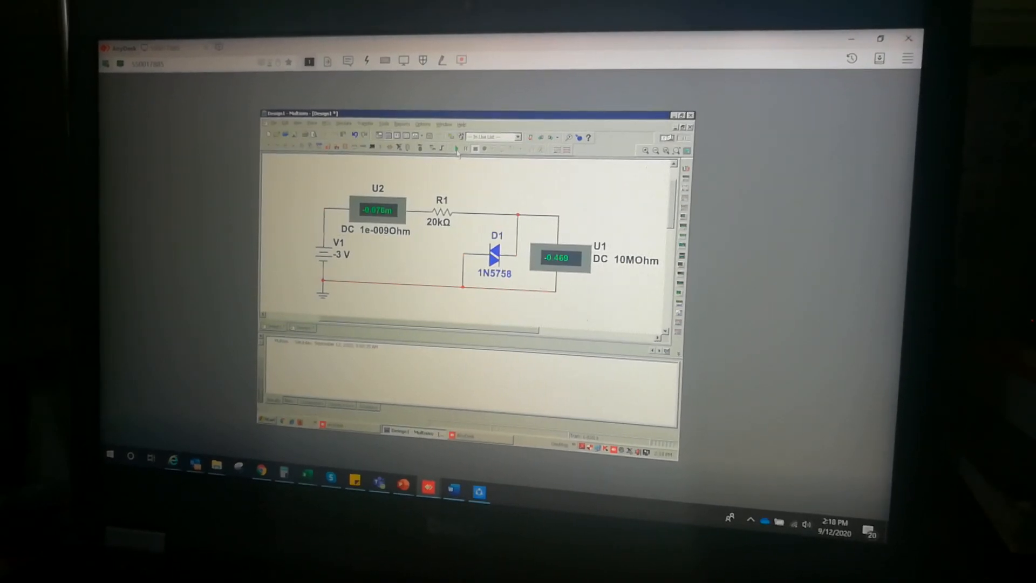
{"action": "left_click", "coordinate": [456, 149]}
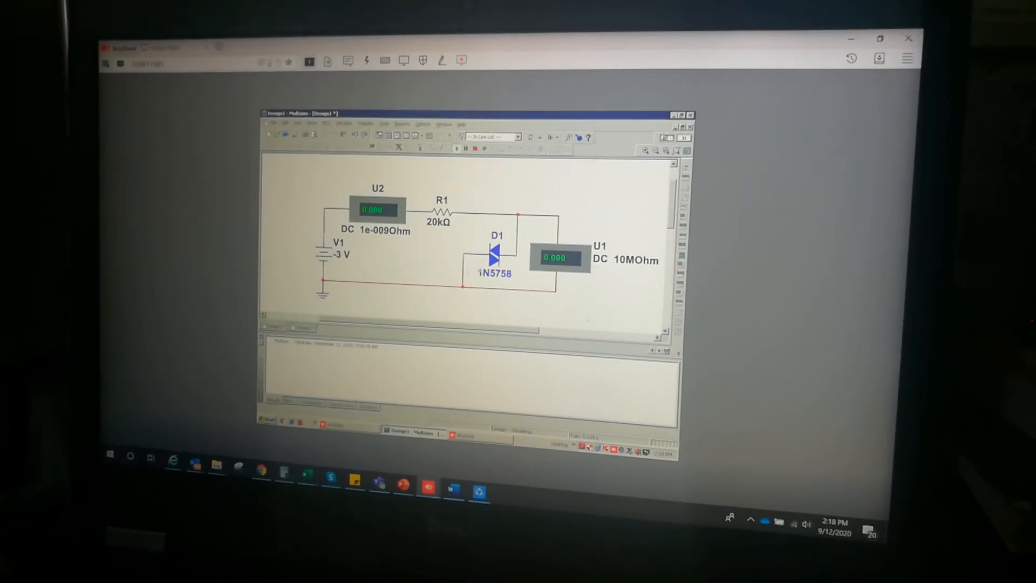
{"action": "left_click", "coordinate": [456, 148]}
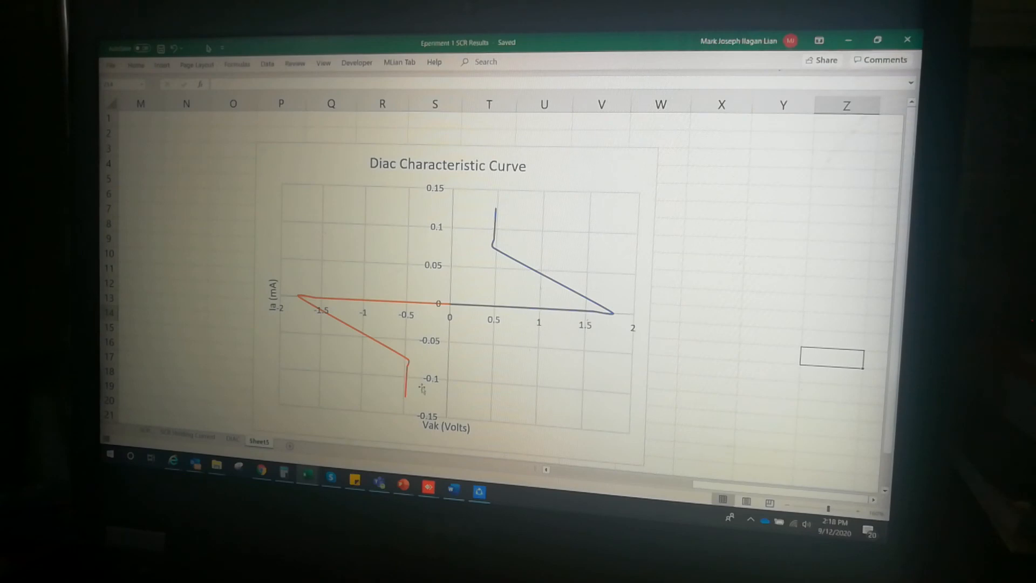
{"action": "mouse_move", "coordinate": [421, 389]}
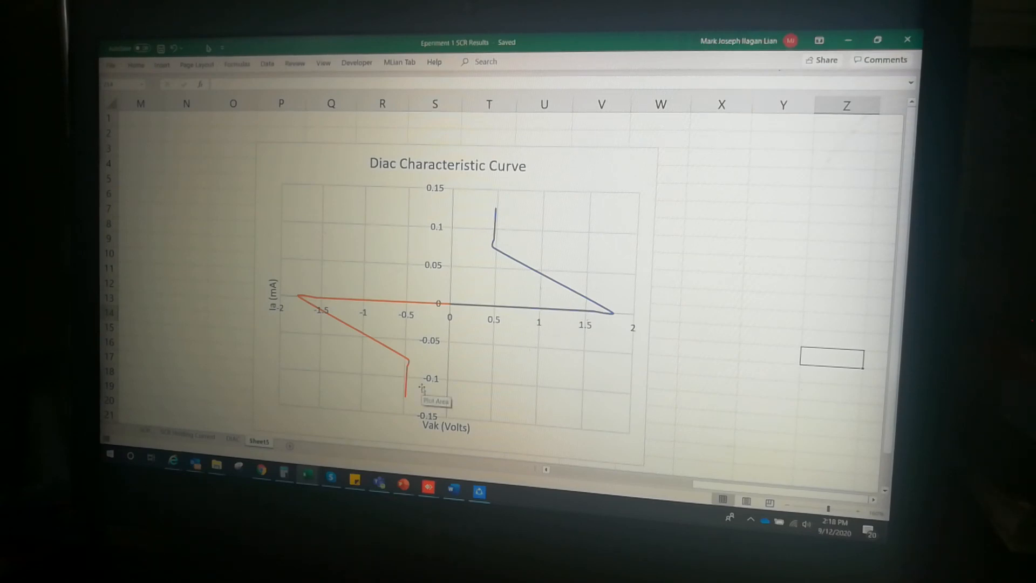